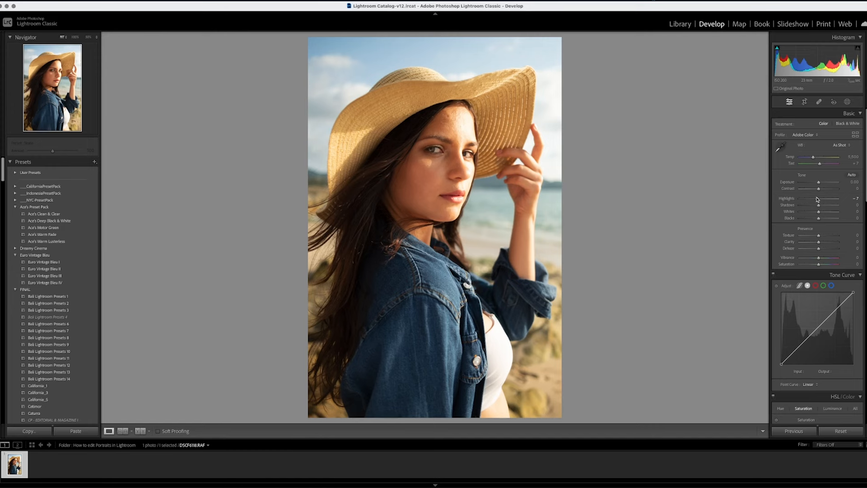
# Step: Pull Highlights down to roughly -88 to tame the bright sky and skin
pyautogui.moveTo(823, 197); pyautogui.dragTo(803, 198)
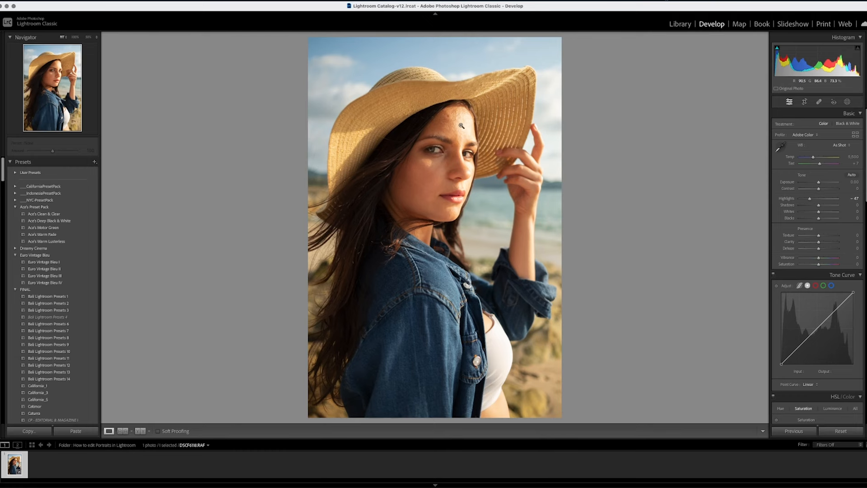
pyautogui.moveTo(824, 198); pyautogui.dragTo(807, 198)
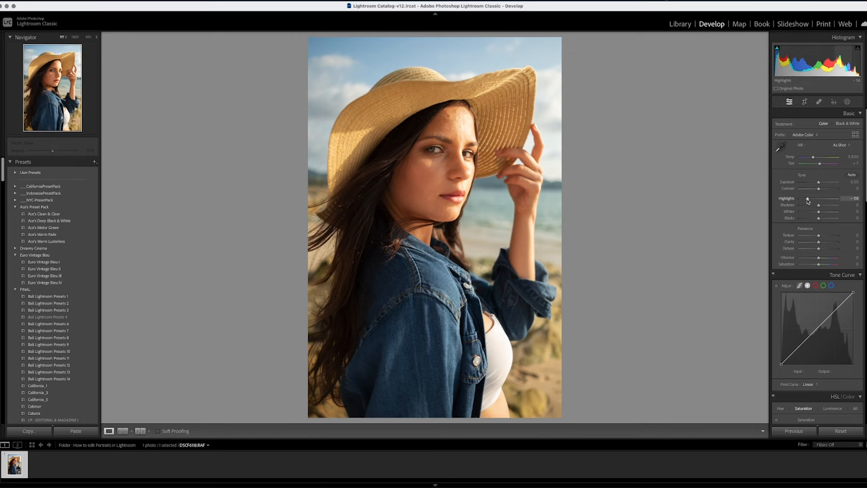
pyautogui.moveTo(808, 199); pyautogui.dragTo(805, 199)
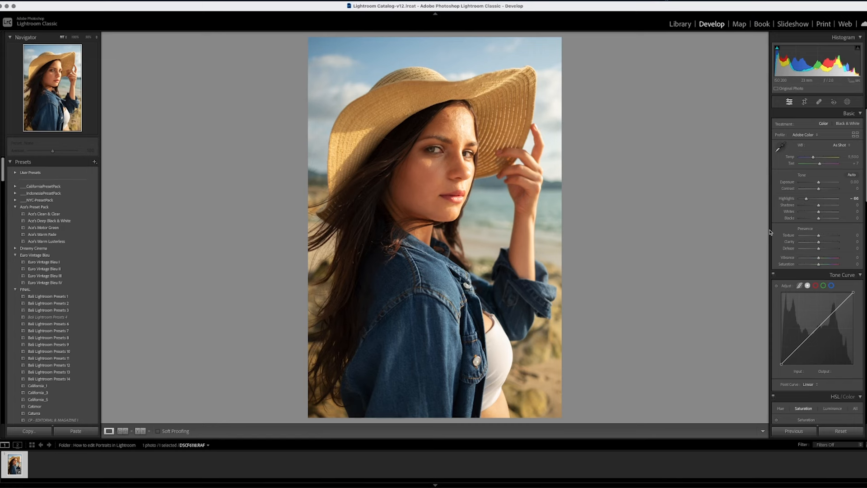
# Step: Lift Shadows to about +36 to brighten the hair and jacket
pyautogui.moveTo(818, 204); pyautogui.dragTo(834, 204)
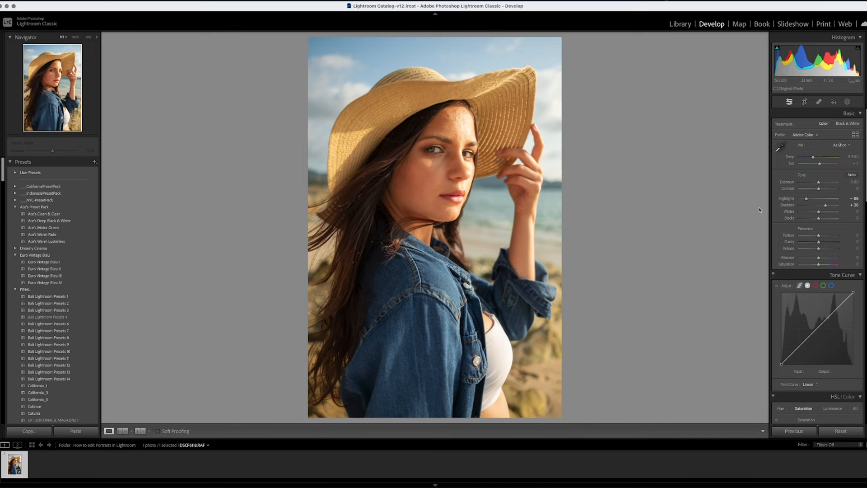
pyautogui.moveTo(452, 127)
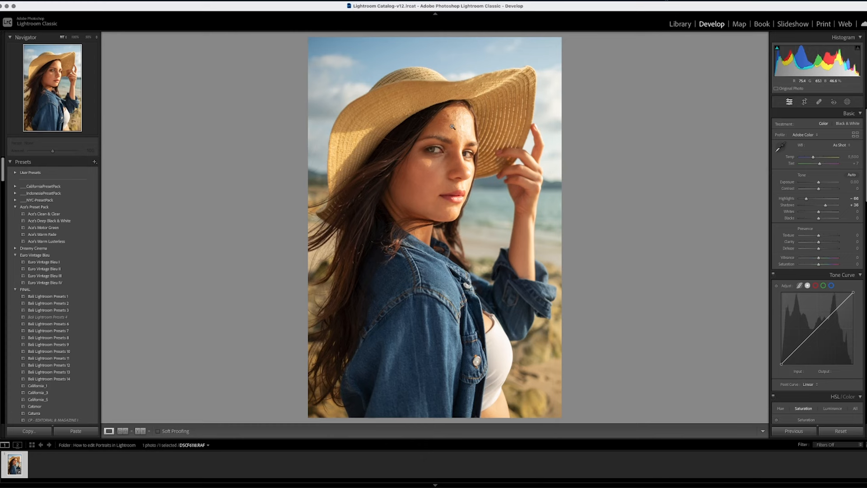
# Step: Create a Person 1 mask limited to Face Skin via the Person Mask Options
pyautogui.click(846, 101)
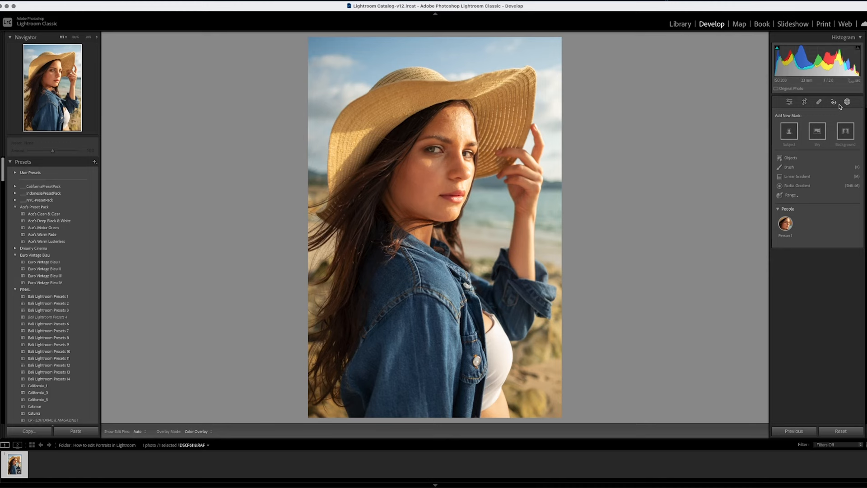
pyautogui.click(785, 224)
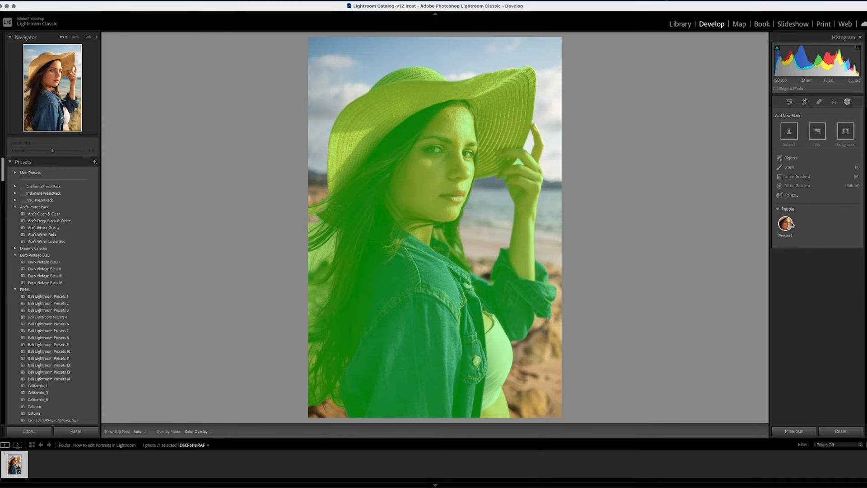
pyautogui.click(785, 222)
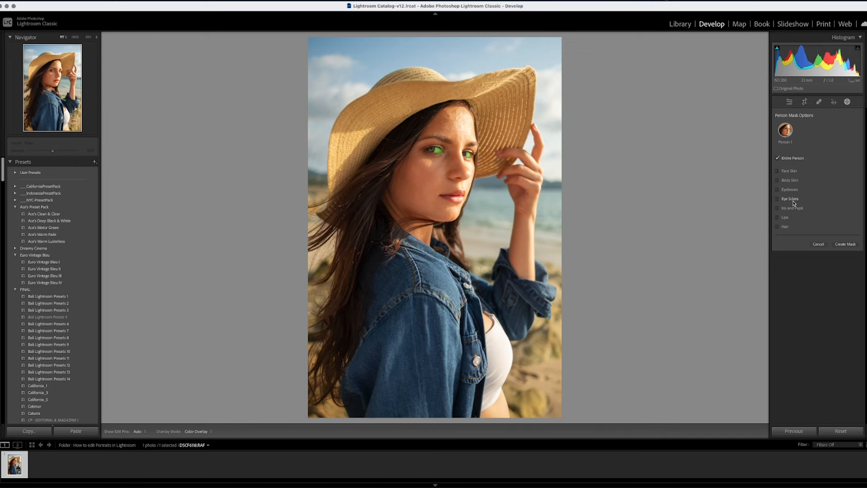
pyautogui.click(778, 171)
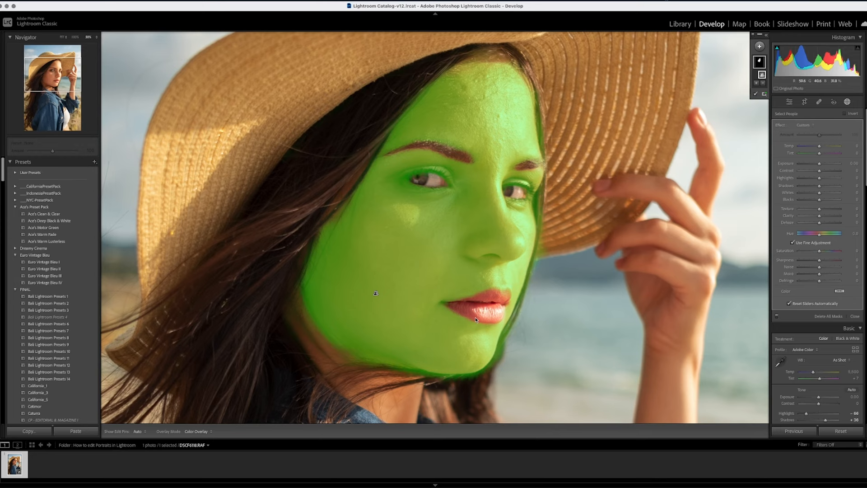
# Step: Switch the face-skin mask to Subtract with an erase brush
pyautogui.click(763, 84)
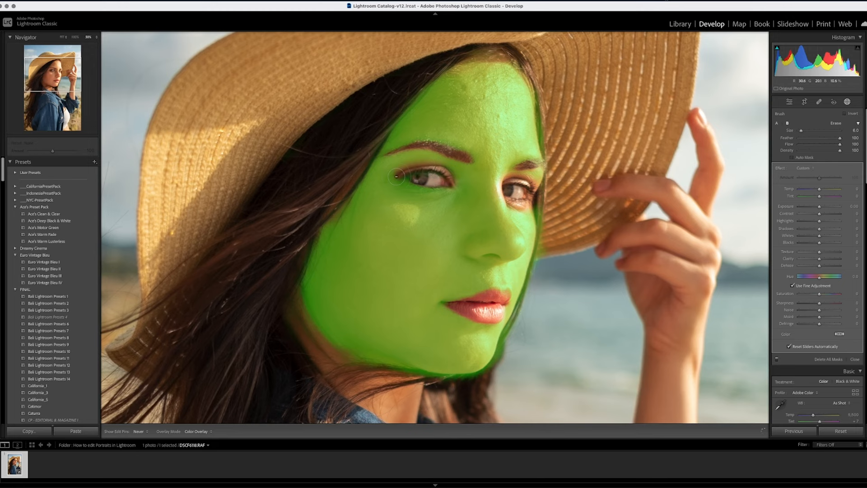
# Step: Erase the skin around both eyes from the face-skin mask
pyautogui.moveTo(394, 176); pyautogui.dragTo(452, 184)
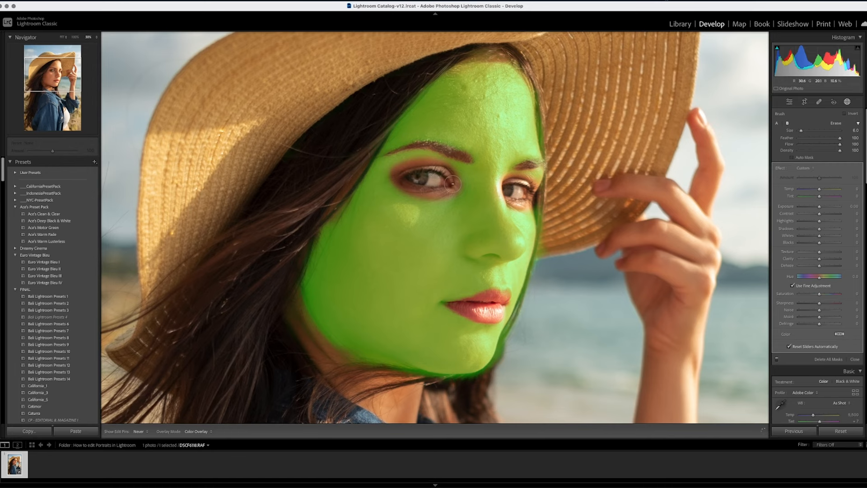
pyautogui.moveTo(451, 183); pyautogui.dragTo(473, 298)
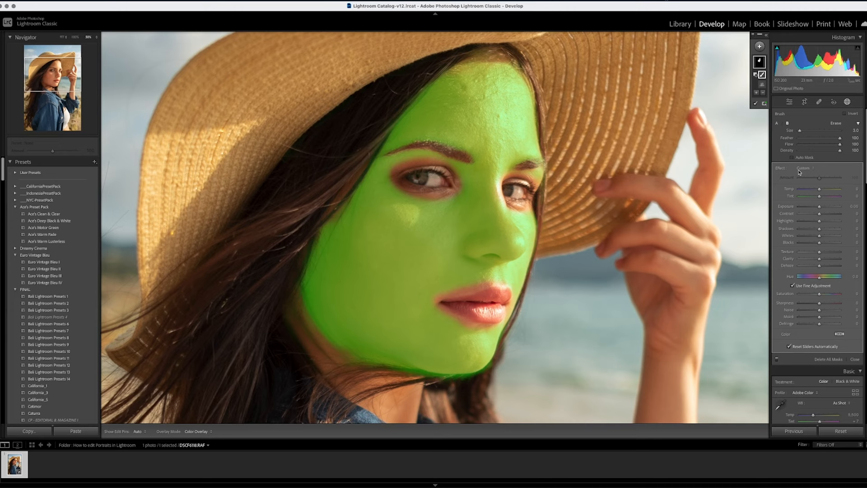
# Step: Apply the Soften Skin (Lite) effect preset to the face-skin mask
pyautogui.click(805, 168)
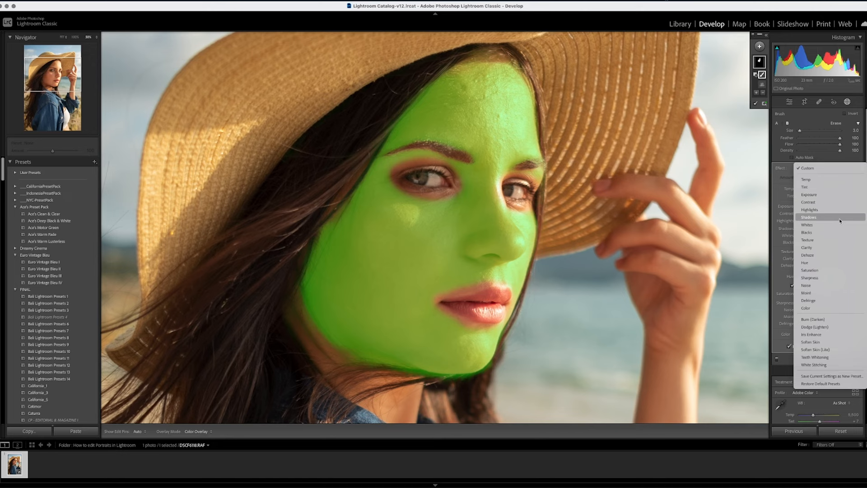
pyautogui.moveTo(821, 349)
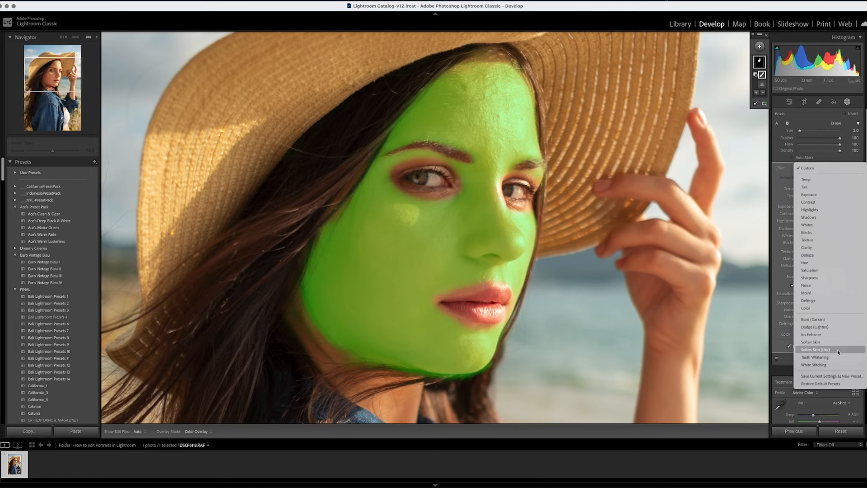
pyautogui.click(814, 349)
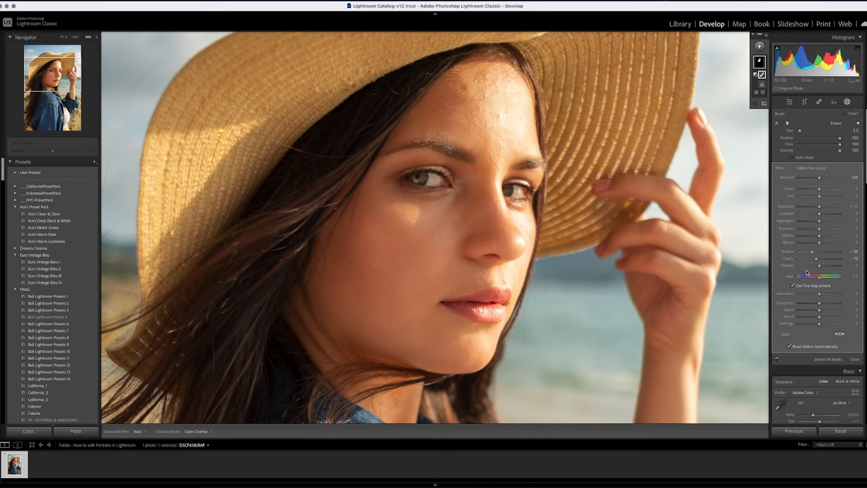
pyautogui.moveTo(811, 260)
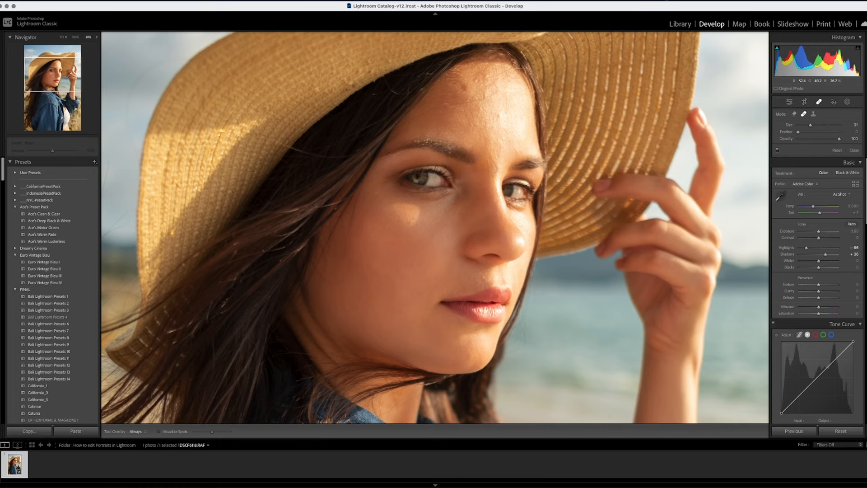
# Step: Heal the forehead blemish below the hat brim with an enlarged Spot Removal brush
pyautogui.click(464, 88)
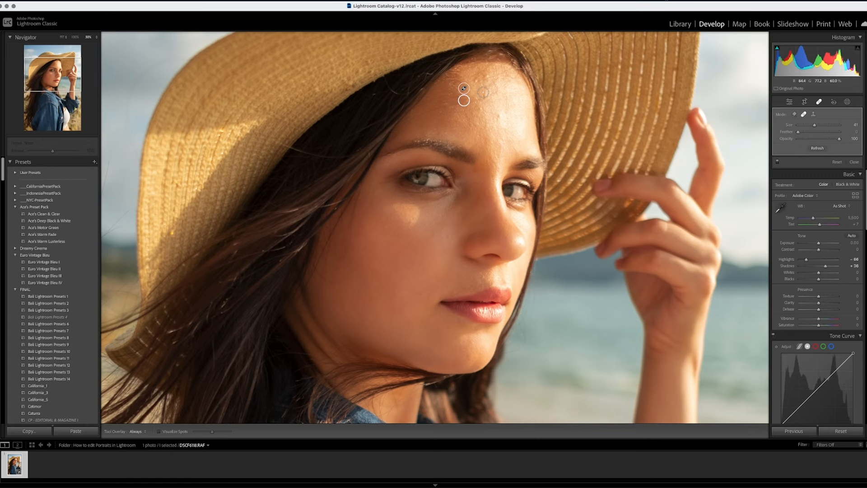
pyautogui.click(480, 108)
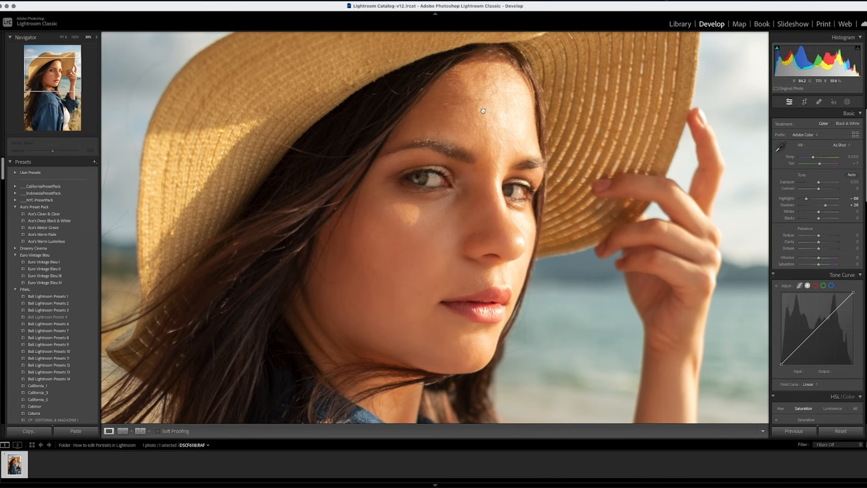
# Step: Add a brushed Soften Skin (Lite) adjustment over the skin and close masking
pyautogui.click(817, 101)
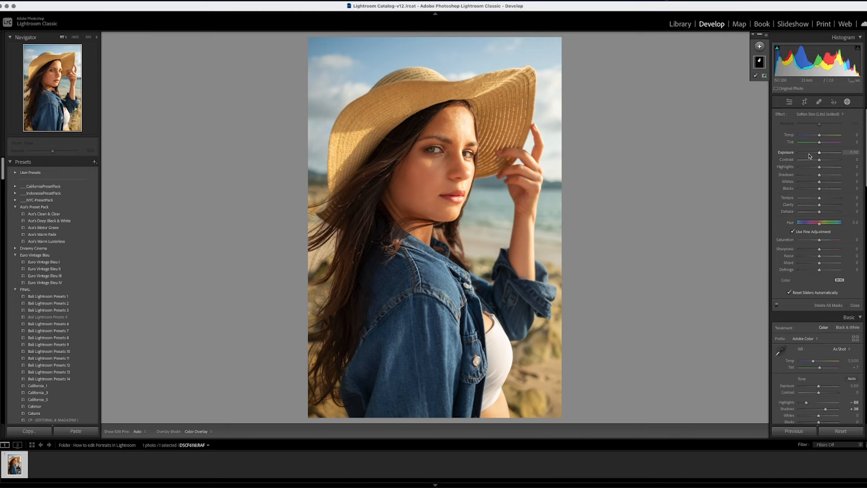
pyautogui.click(759, 46)
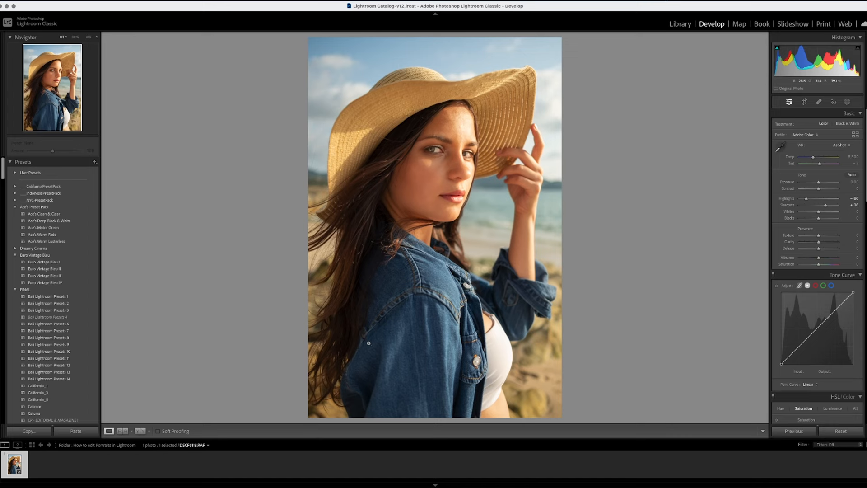
# Step: Raise Clarity to +10 for subtle midtone crispness
pyautogui.moveTo(817, 241); pyautogui.dragTo(845, 241)
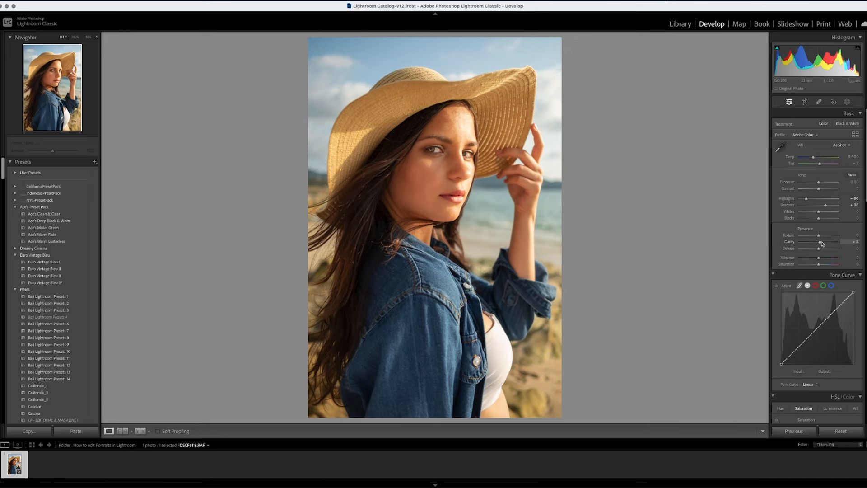
pyautogui.moveTo(847, 242); pyautogui.dragTo(836, 242)
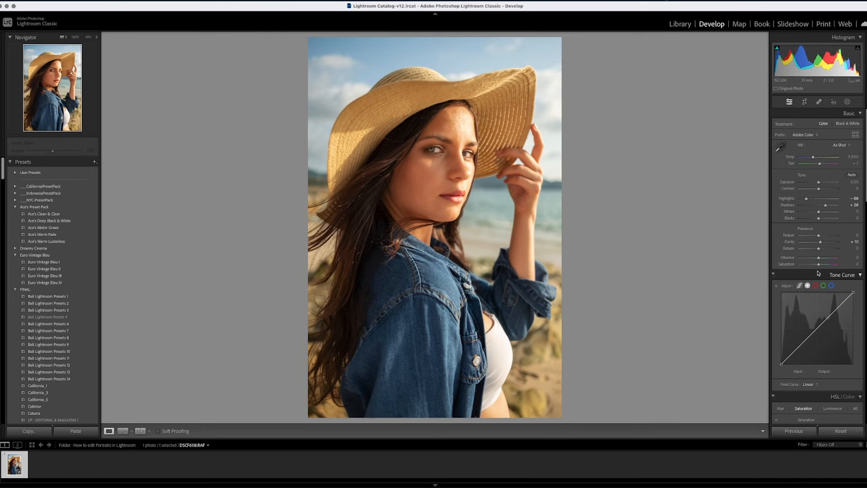
pyautogui.scroll(-3)
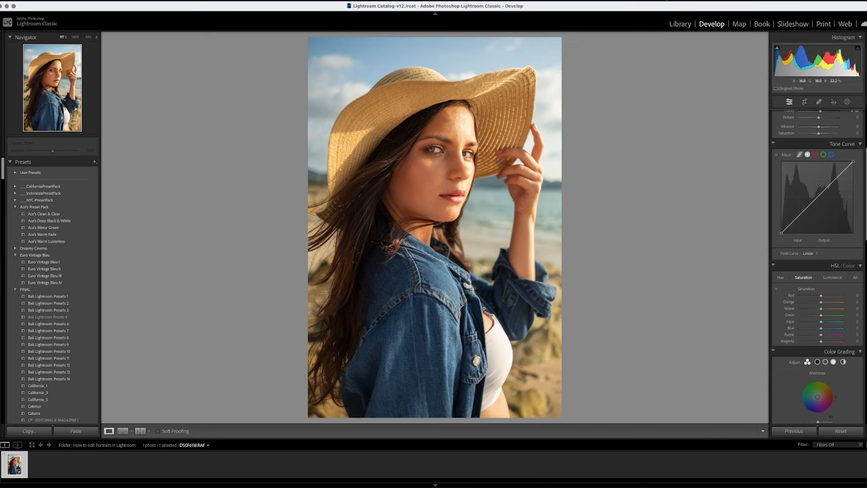
# Step: Shift Aqua and Blue hues toward teal on the sky and denim jacket
pyautogui.click(780, 277)
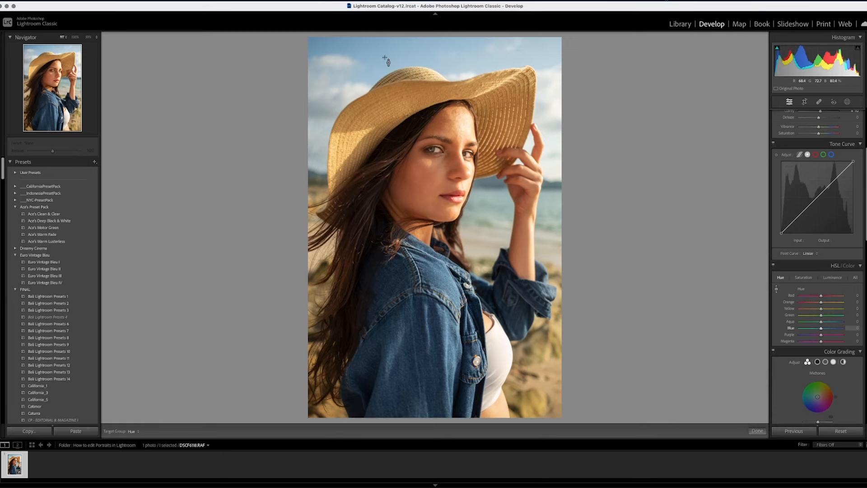
pyautogui.moveTo(775, 288)
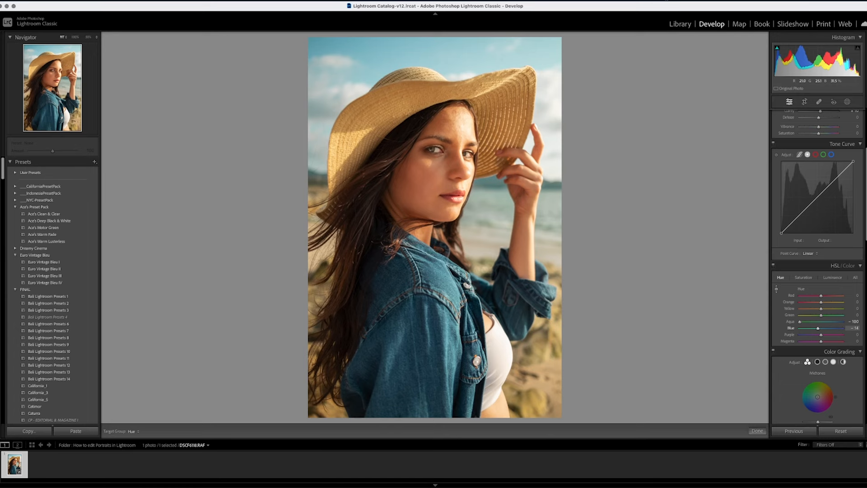
pyautogui.moveTo(820, 327); pyautogui.dragTo(813, 327)
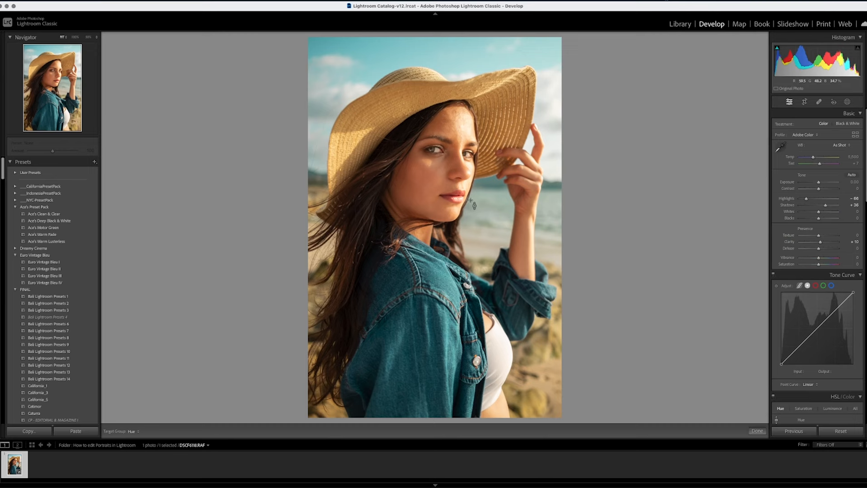
# Step: Drag on the denim jacket to bring the Blue hue back to −7
pyautogui.moveTo(812, 156); pyautogui.dragTo(820, 157)
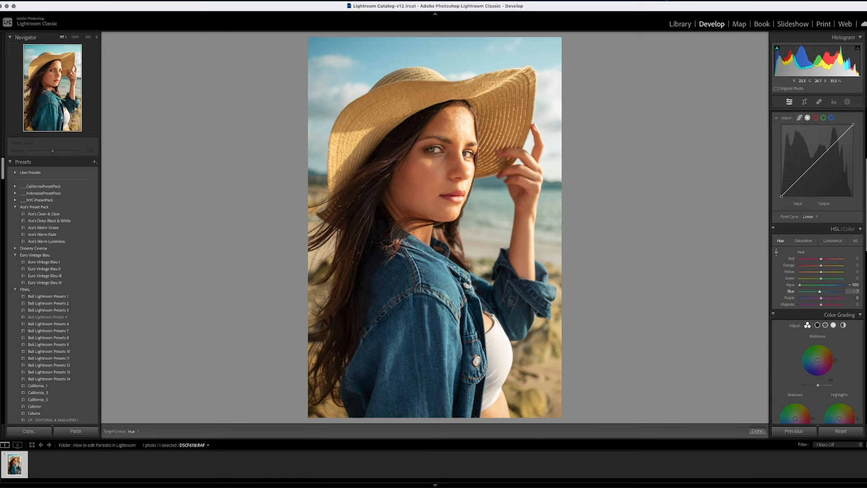
pyautogui.click(832, 240)
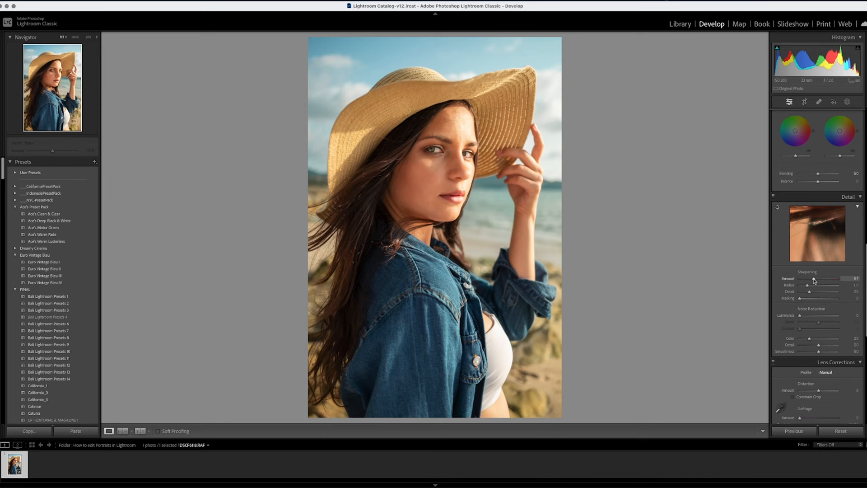
# Step: Raise the Sharpening Amount to around 60 in the Detail panel
pyautogui.moveTo(812, 292); pyautogui.dragTo(820, 292)
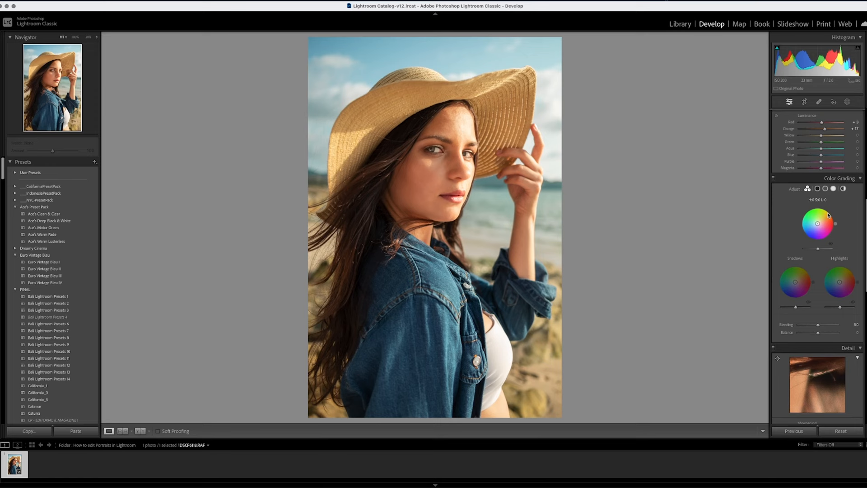
# Step: Tint the shadows pink-magenta at hue 314 with saturation lowered to about 37
pyautogui.click(813, 188)
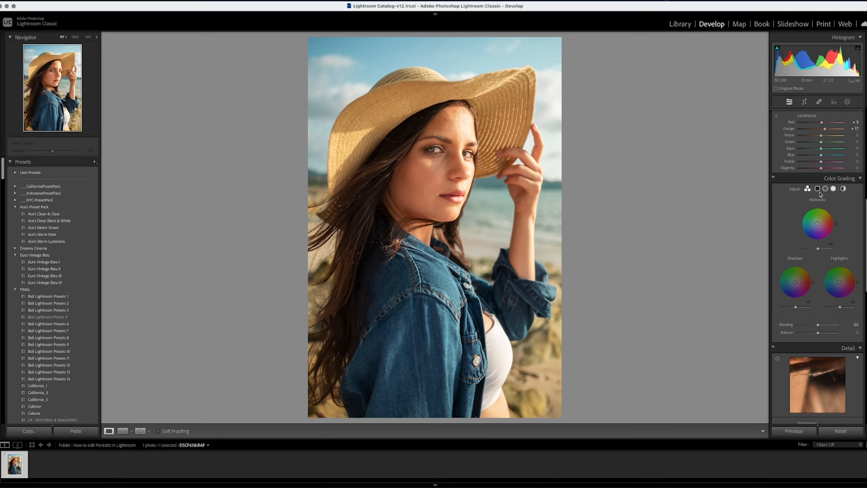
pyautogui.click(813, 188)
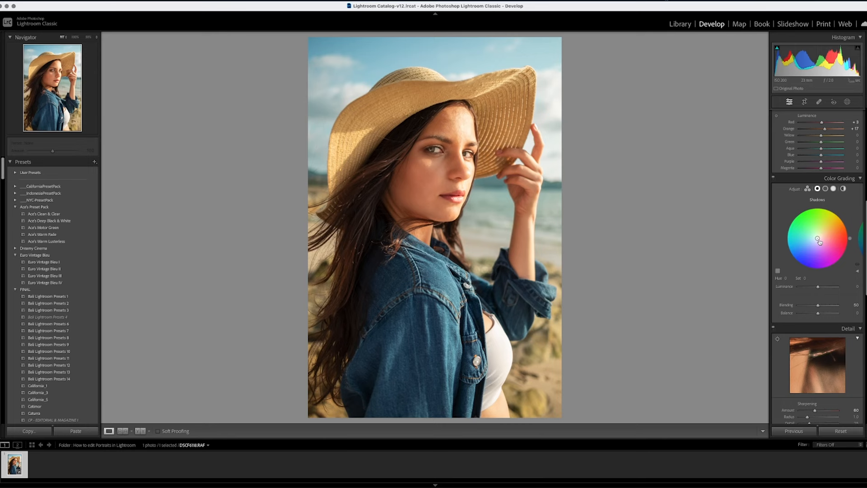
pyautogui.moveTo(818, 239); pyautogui.dragTo(844, 237)
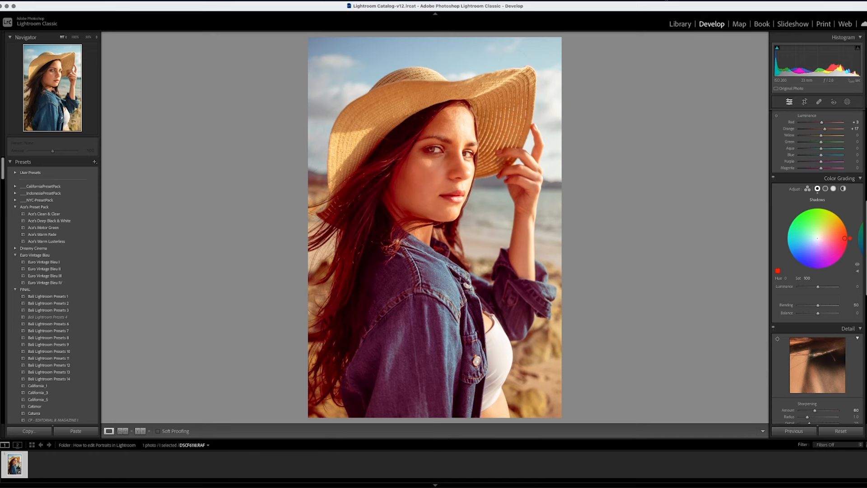
pyautogui.moveTo(844, 238); pyautogui.dragTo(843, 252)
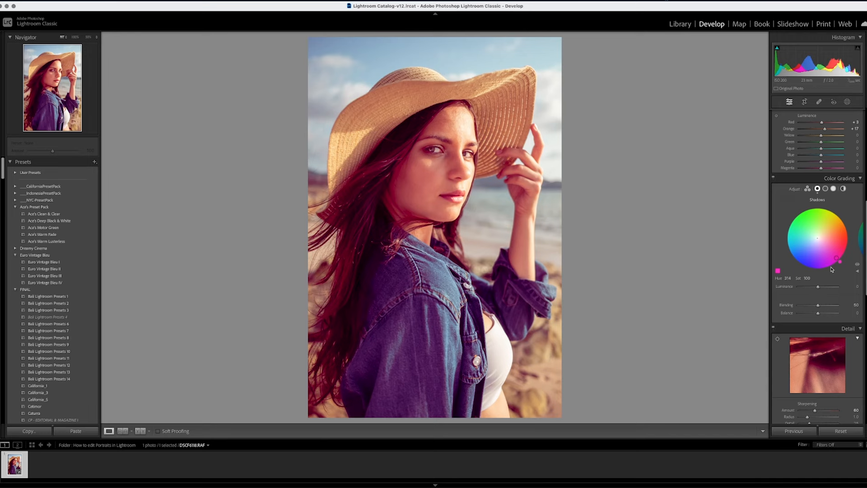
pyautogui.moveTo(817, 286); pyautogui.dragTo(840, 286)
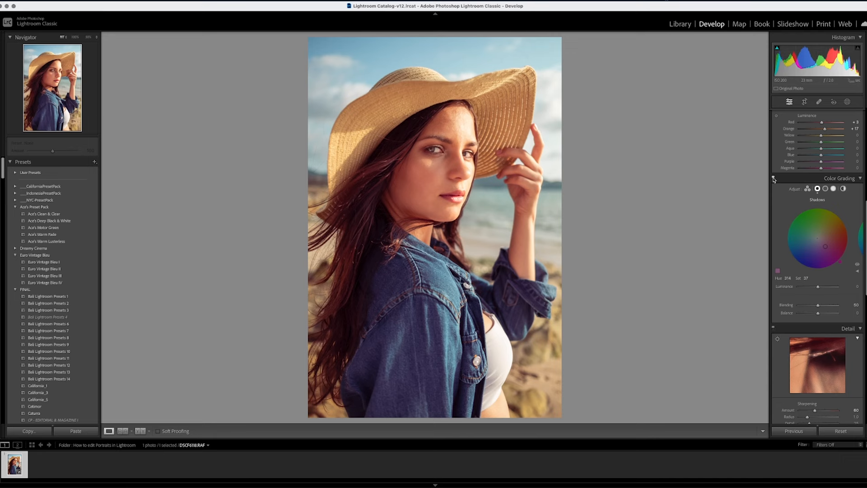
# Step: Add a slight cool blue tint to the midtones at low saturation
pyautogui.click(825, 188)
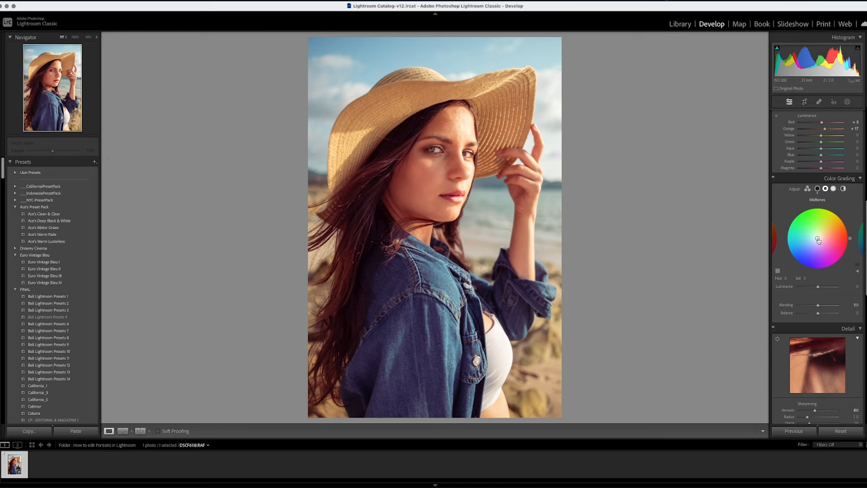
pyautogui.moveTo(818, 239); pyautogui.dragTo(816, 266)
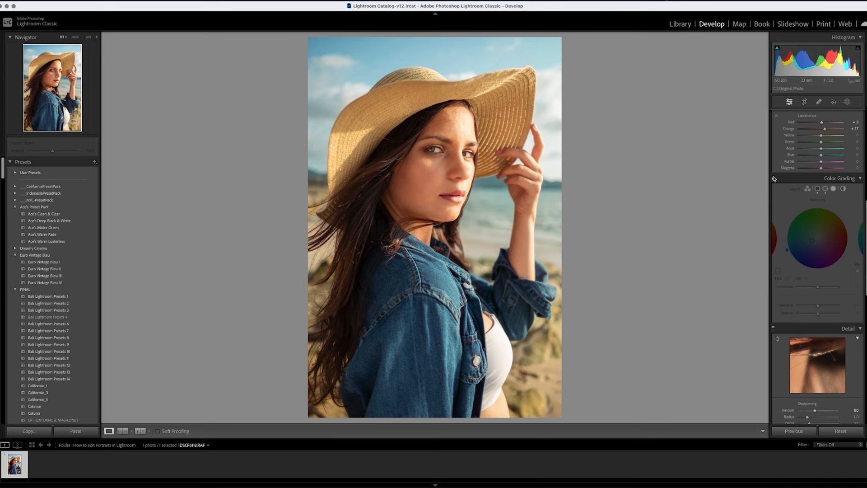
# Step: Re-enable Color Grading, test and discard an orange highlight tint, keeping midtones at hue 201, saturation 18
pyautogui.click(832, 189)
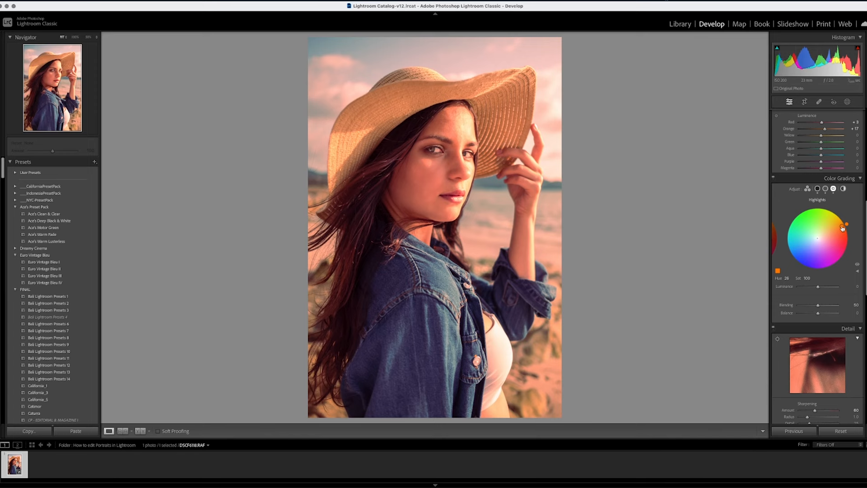
pyautogui.moveTo(841, 226); pyautogui.dragTo(823, 234)
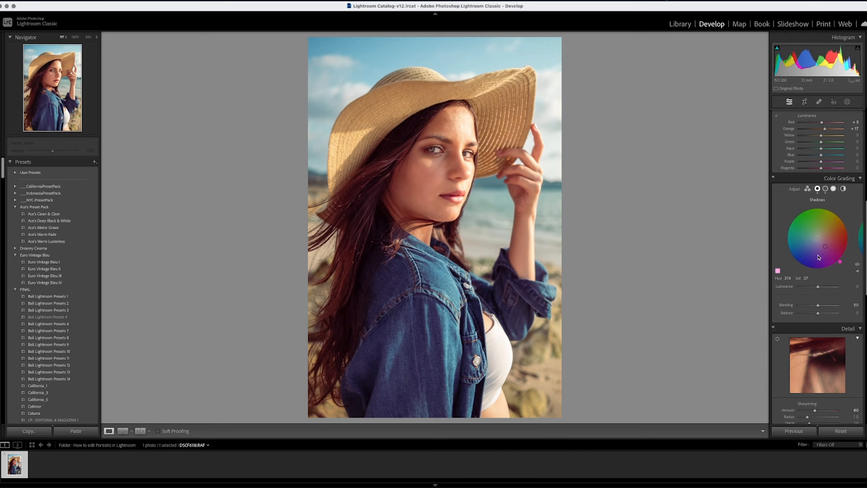
pyautogui.click(820, 190)
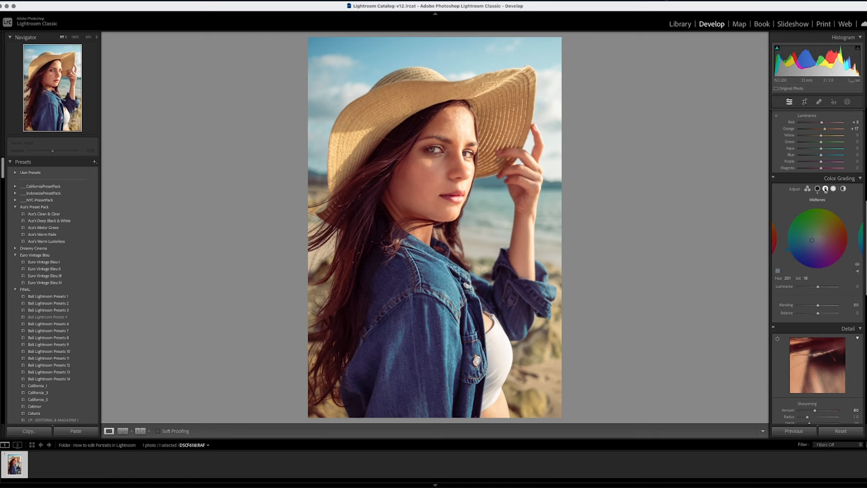
# Step: Set Post-Crop Vignetting Amount to -100 for a strong dark vignette
pyautogui.scroll(-3)
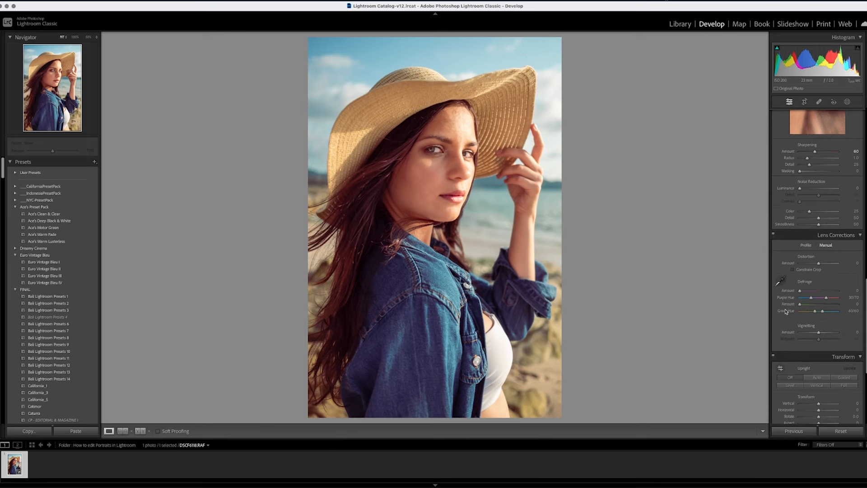
pyautogui.scroll(-3)
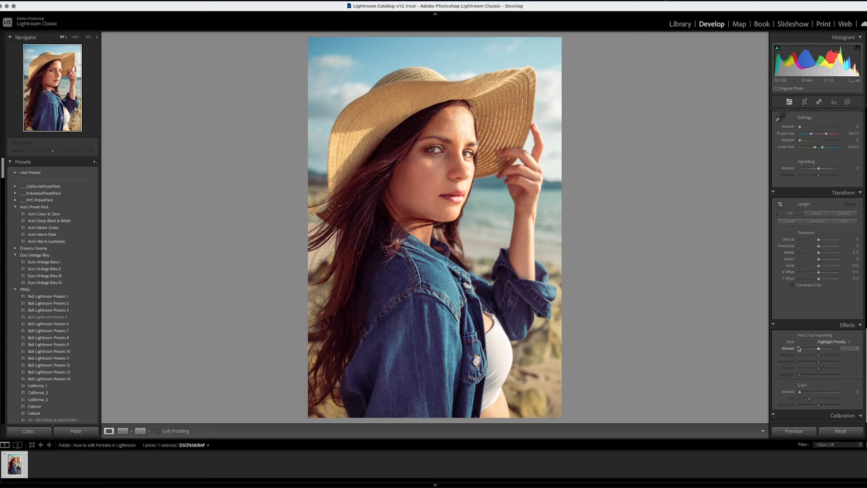
pyautogui.moveTo(820, 349); pyautogui.dragTo(830, 349)
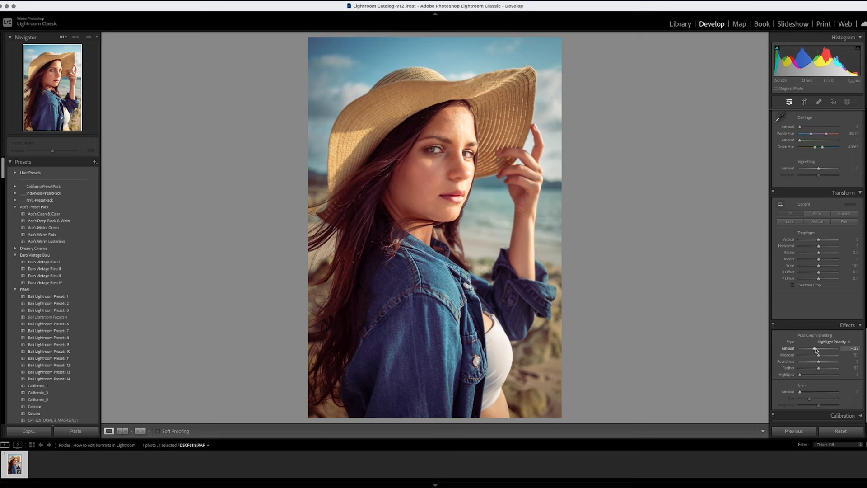
pyautogui.moveTo(821, 348); pyautogui.dragTo(822, 348)
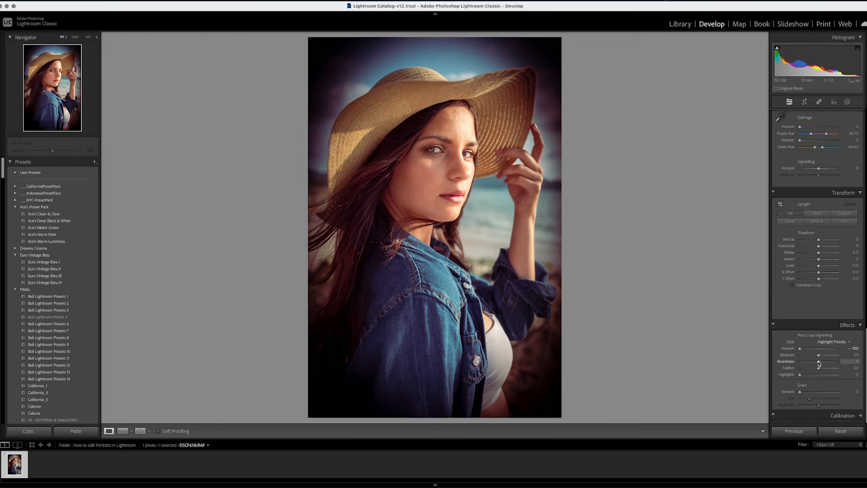
# Step: Set the vignette Roundness to +37 and Feather to 81
pyautogui.moveTo(818, 361); pyautogui.dragTo(830, 361)
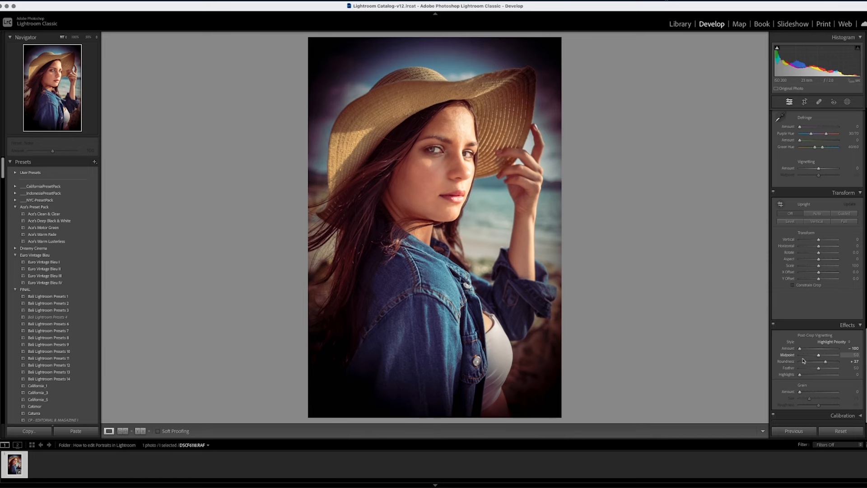
pyautogui.moveTo(821, 367); pyautogui.dragTo(830, 367)
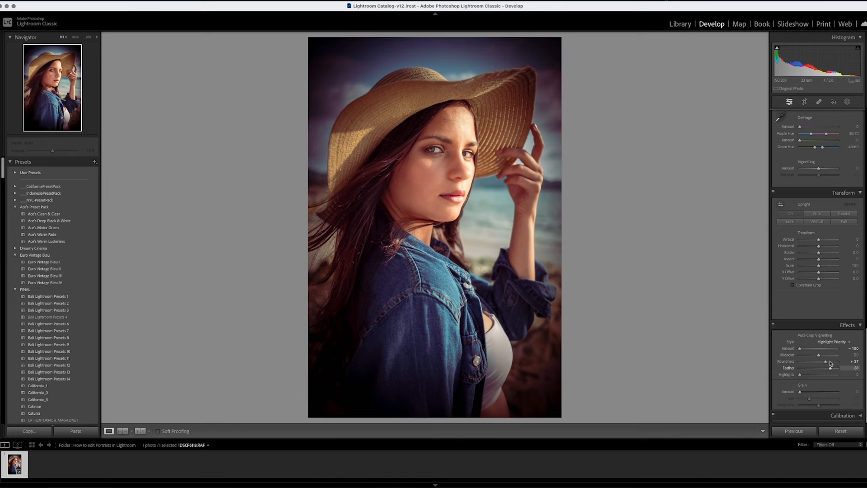